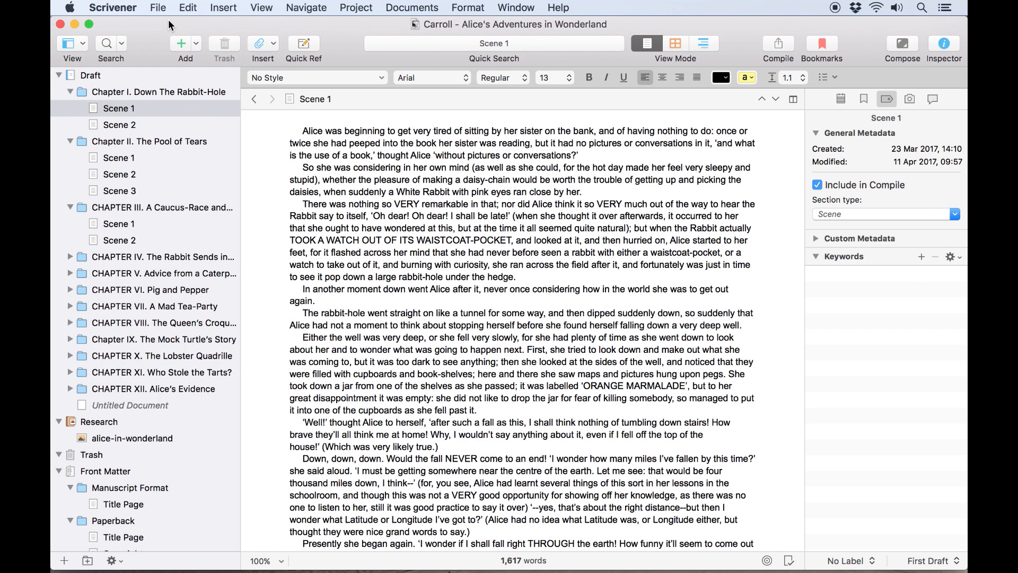
- Focus the Alice's Adventures in Wonderland project and open the Scrivener application menu
left_click(303, 131)
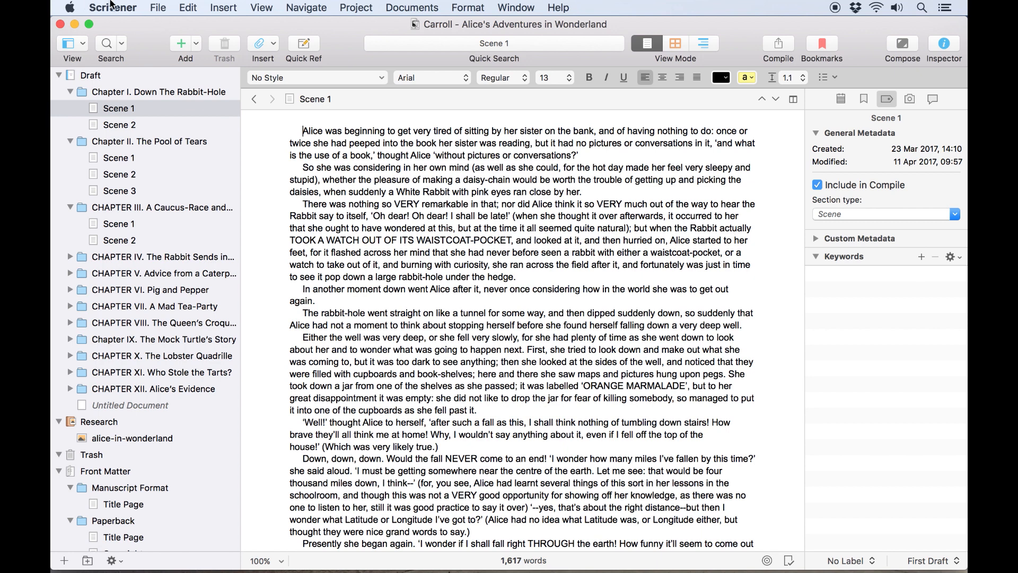
left_click(112, 7)
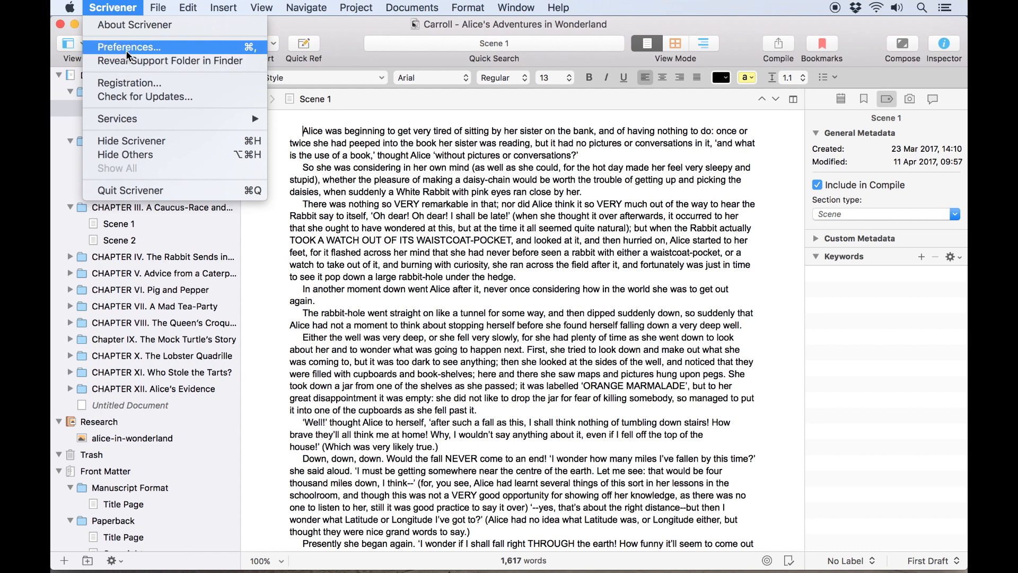
- Show Preferences on the Backup pane: automatic backups on project close, five most recent kept
left_click(128, 47)
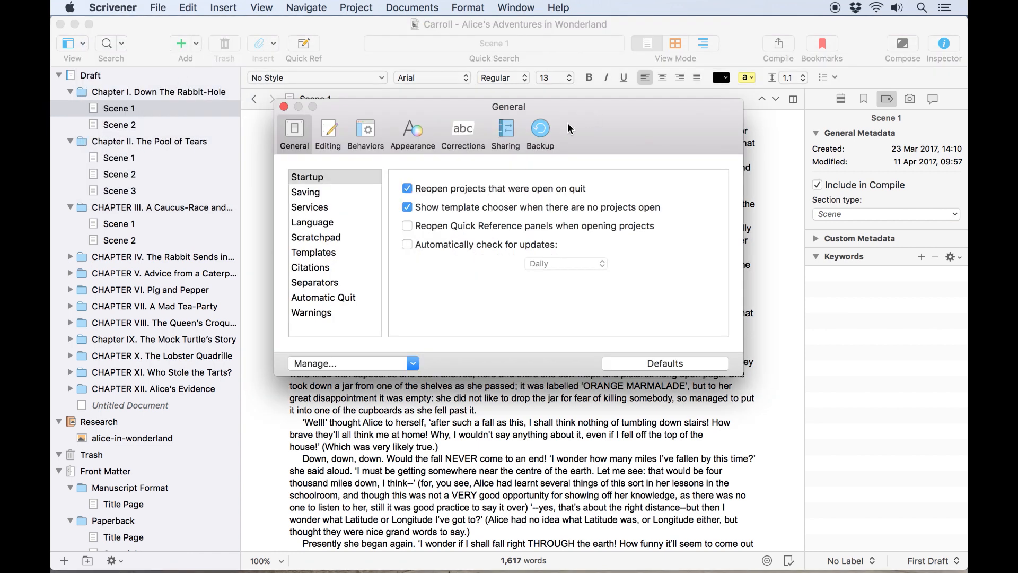
left_click(540, 128)
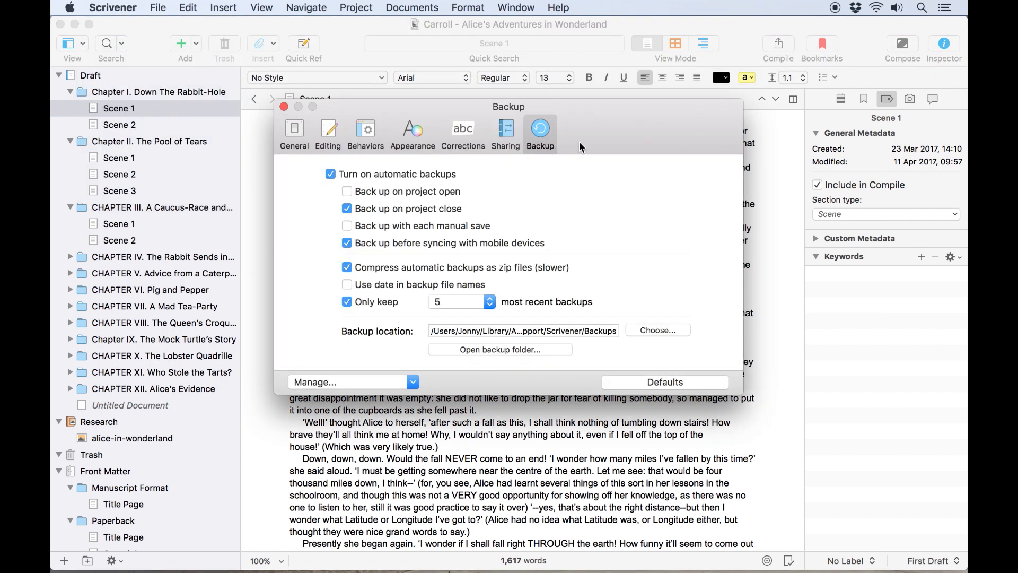
mouse_move(640, 255)
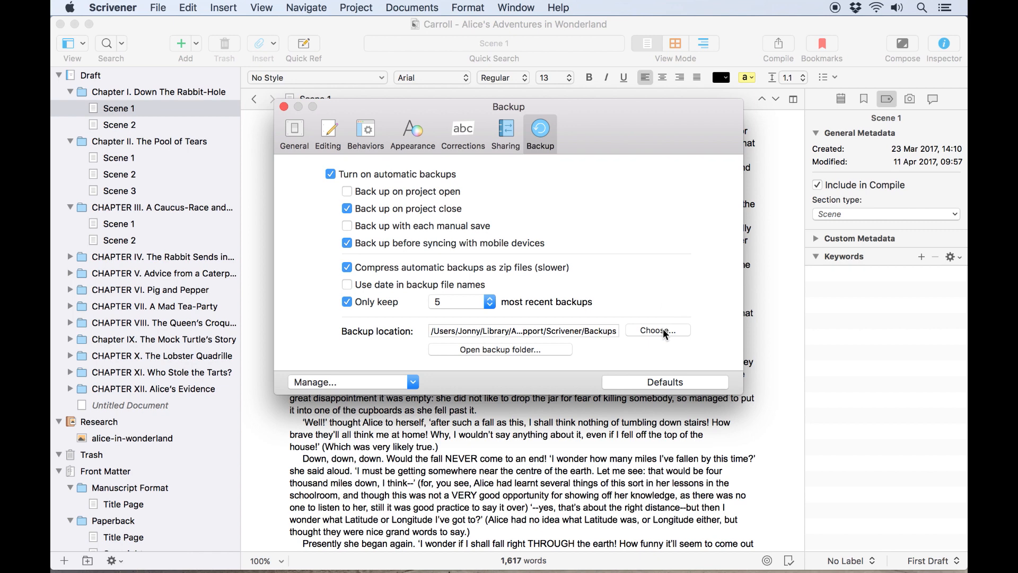
left_click(657, 331)
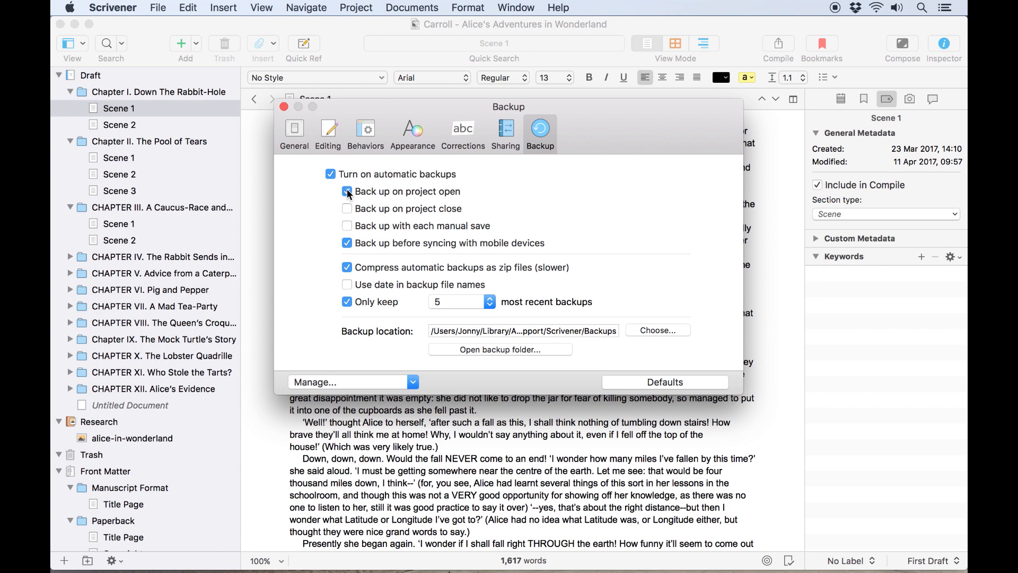
left_click(347, 191)
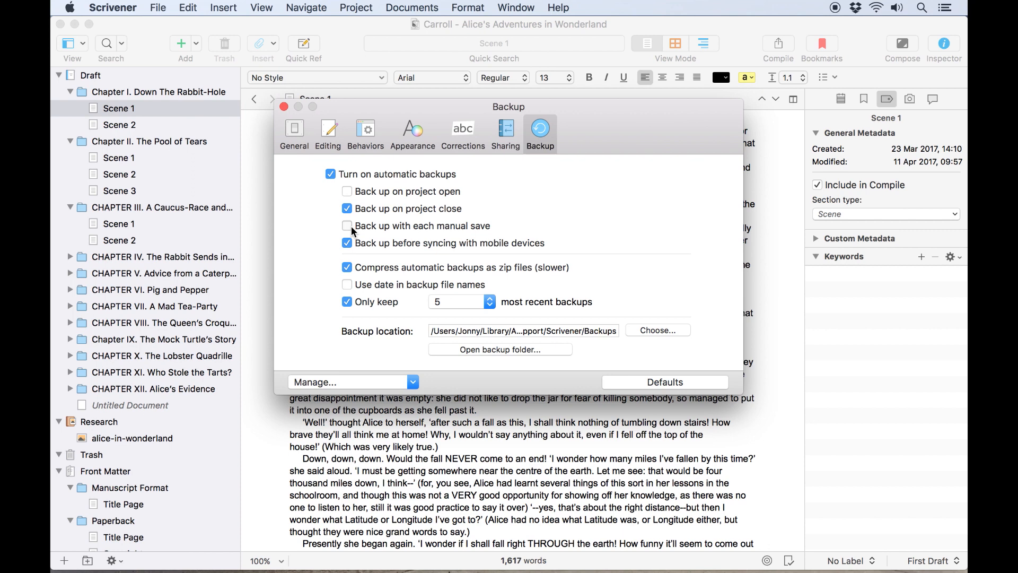
left_click(347, 191)
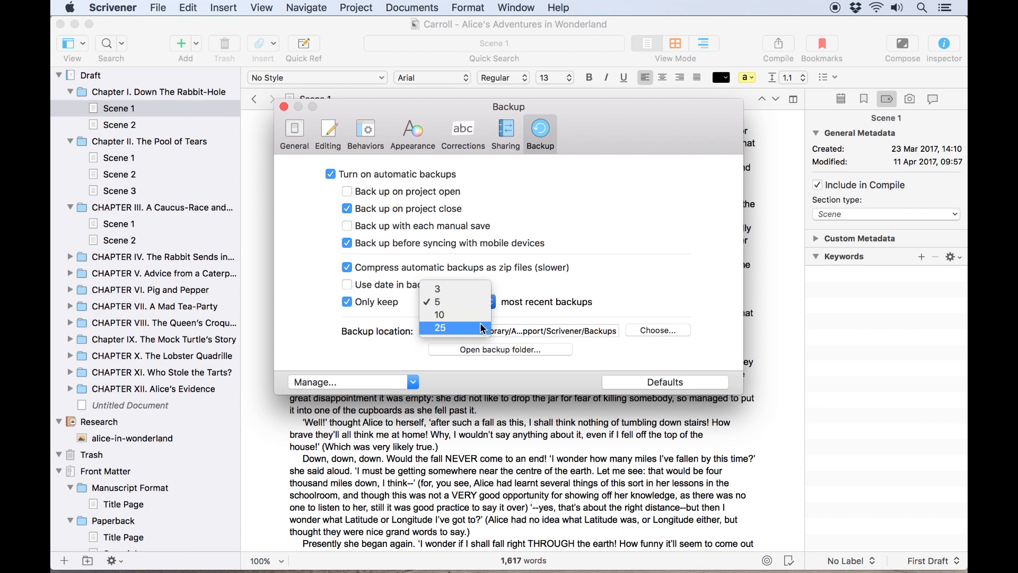
mouse_move(592, 284)
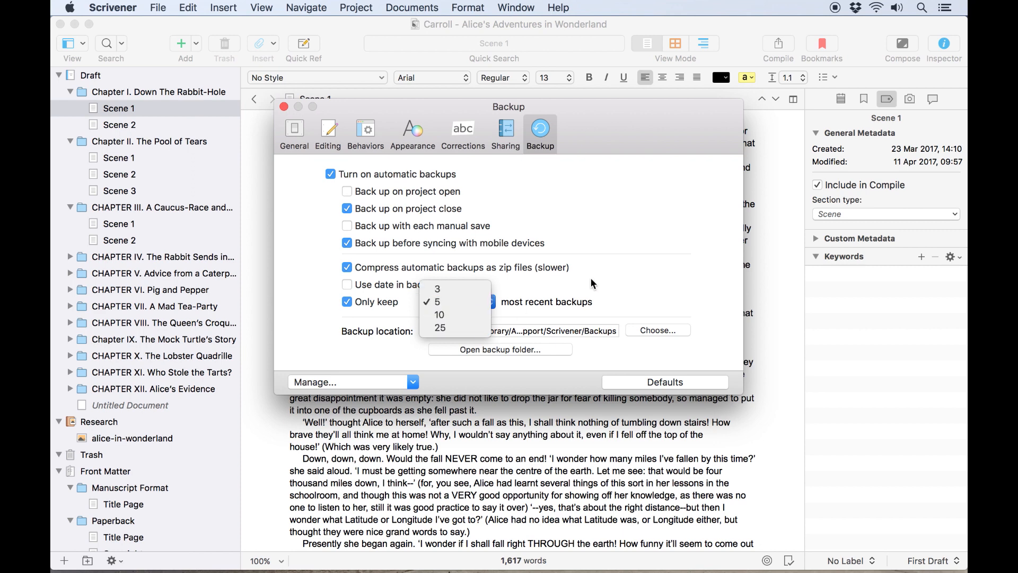
- Keep the five most recent backups, close Preferences, and open Project Settings
left_click(437, 302)
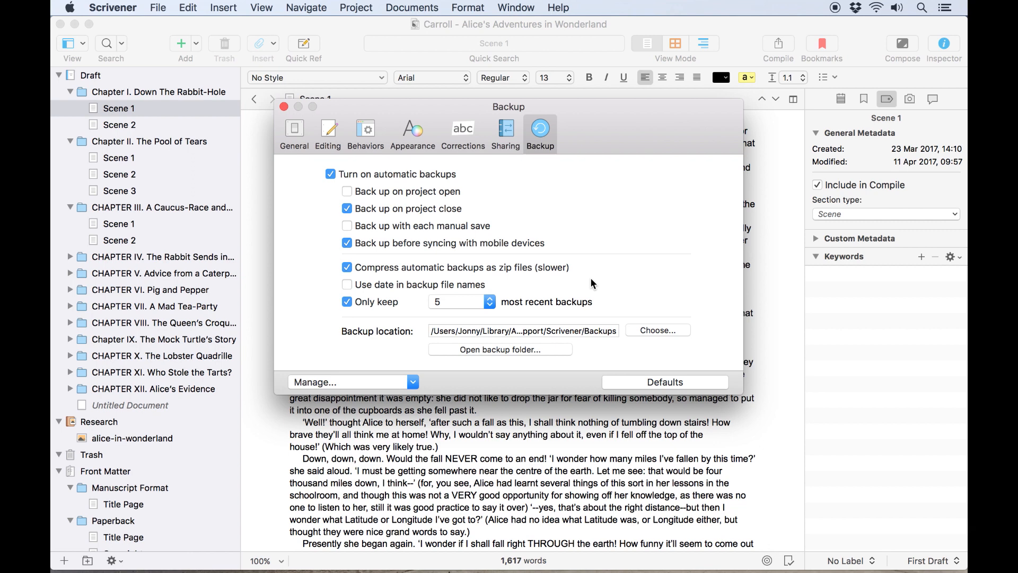
mouse_move(283, 106)
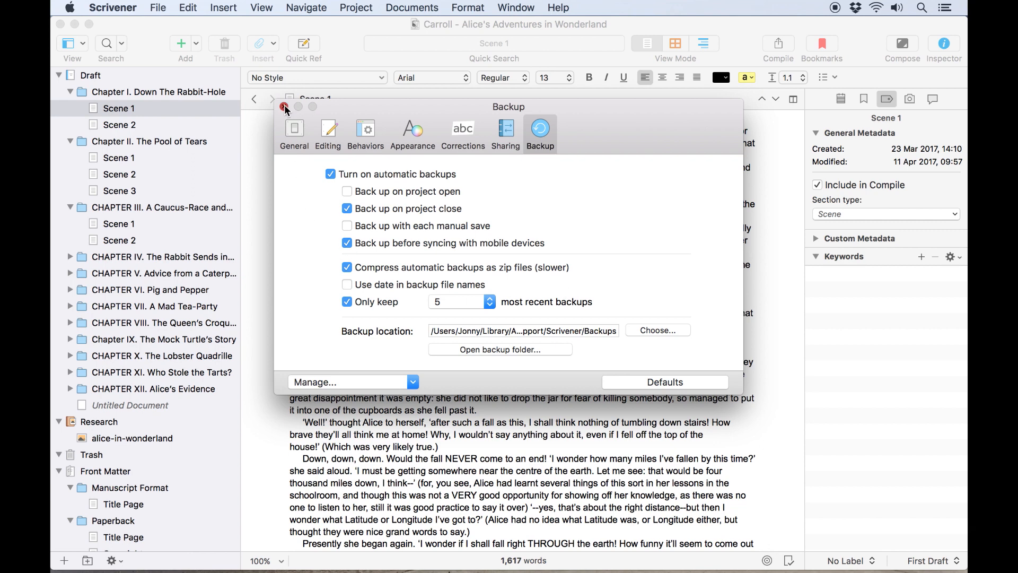
left_click(356, 7)
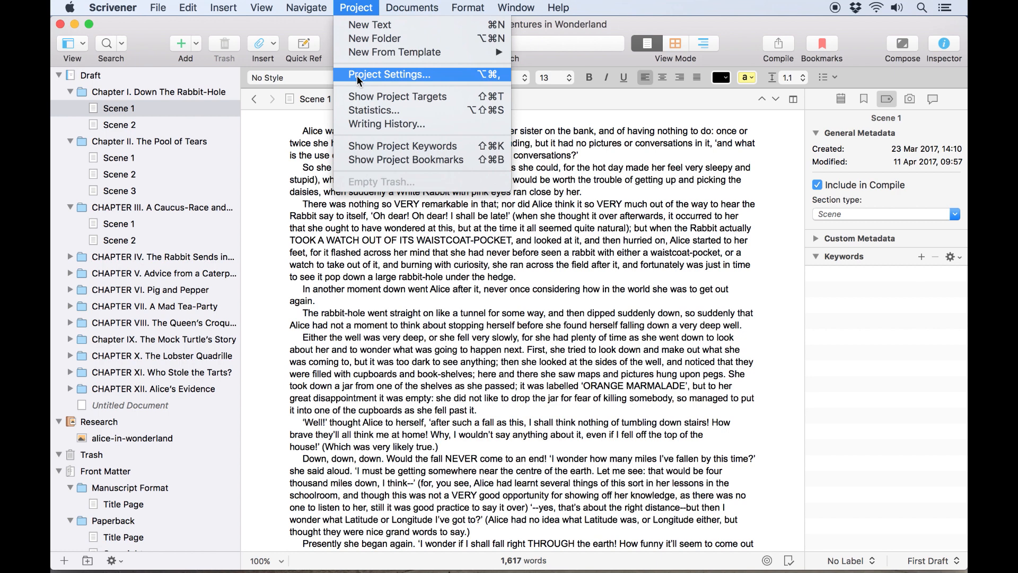
left_click(388, 74)
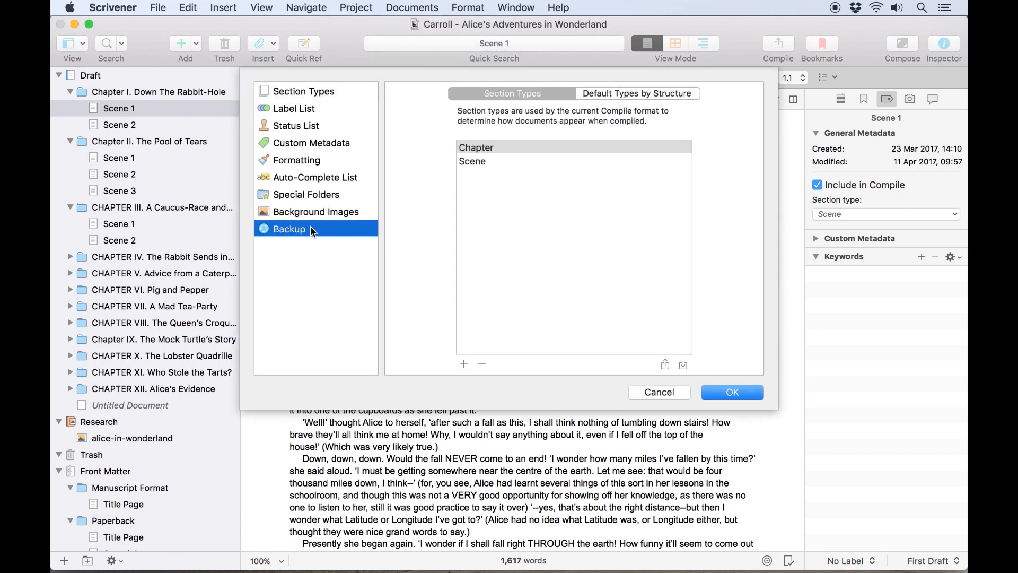
- In the project's Backup settings, toggle 'Exclude from automatic backups' and enable the custom backup folder
left_click(289, 228)
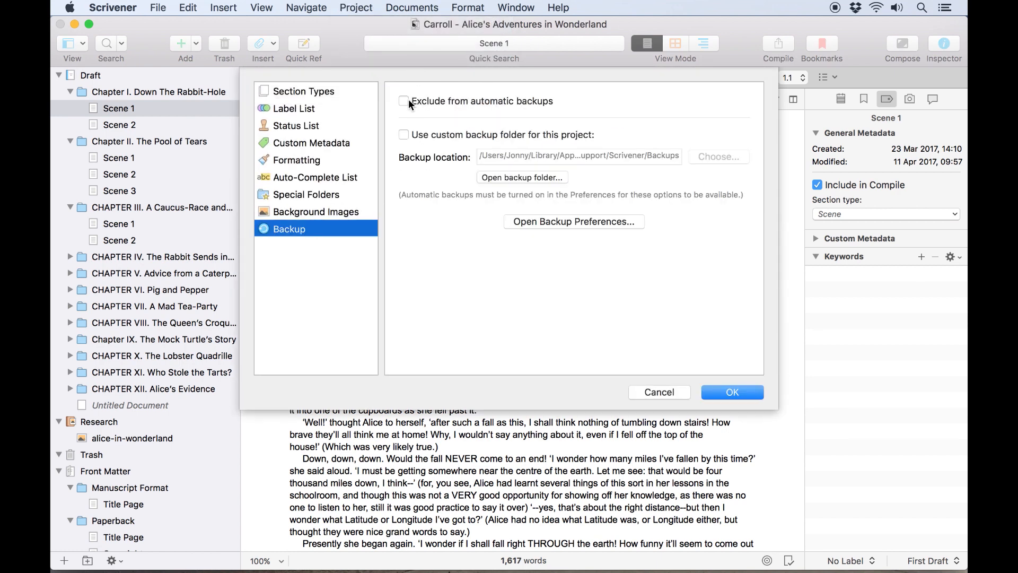
left_click(403, 100)
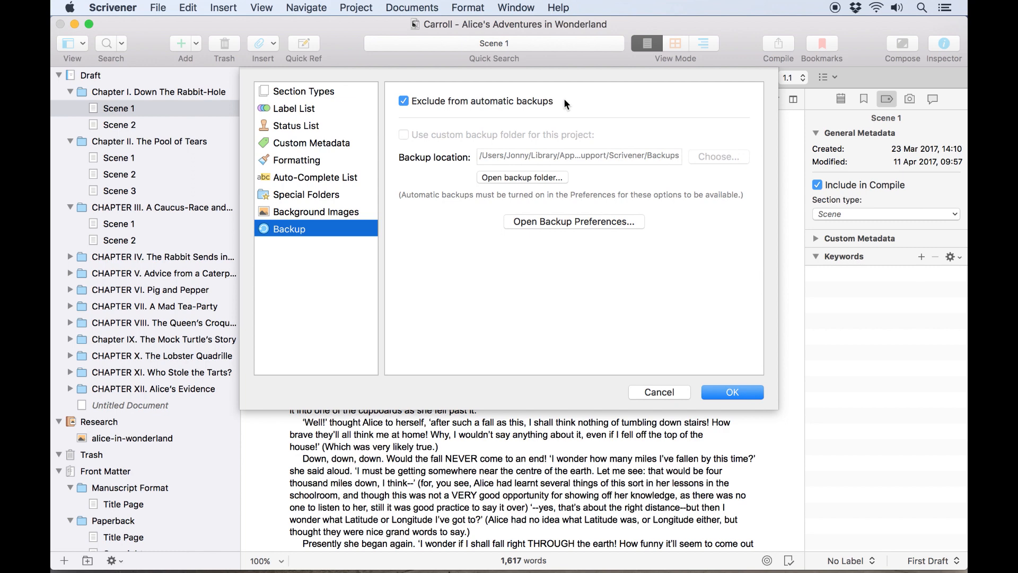
left_click(403, 134)
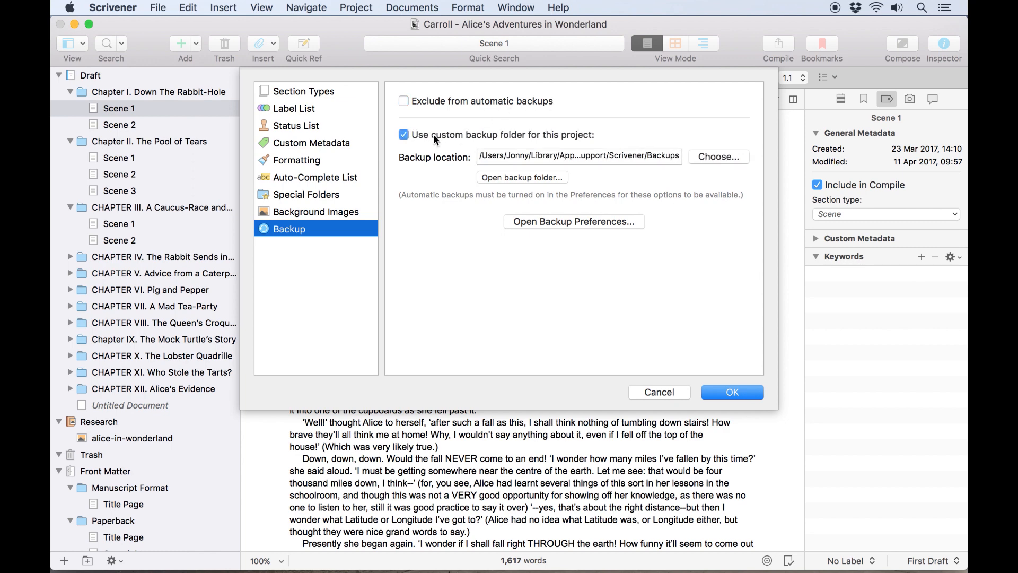